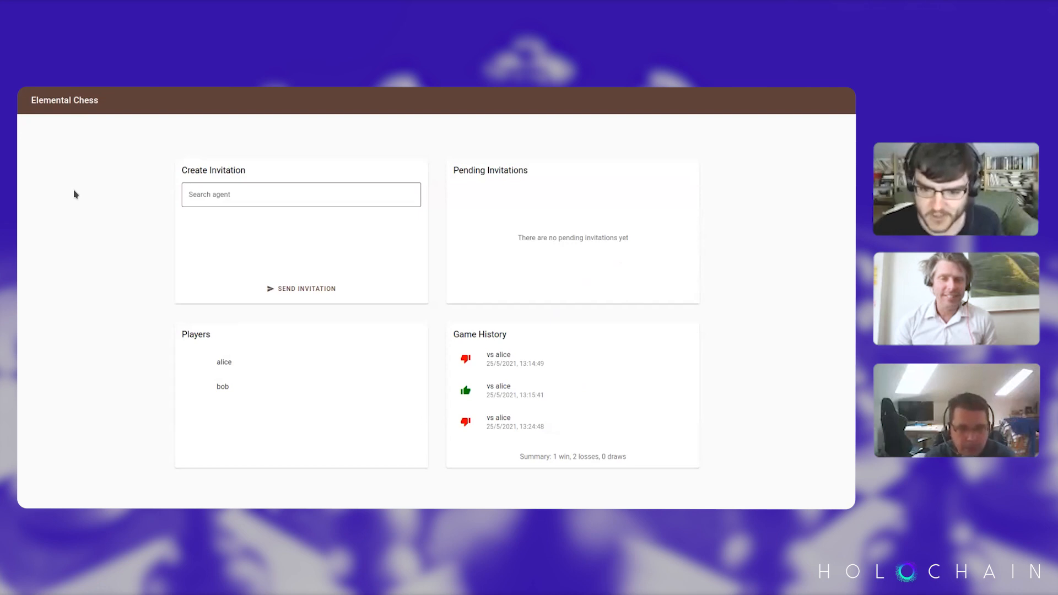
mouse_move(443, 484)
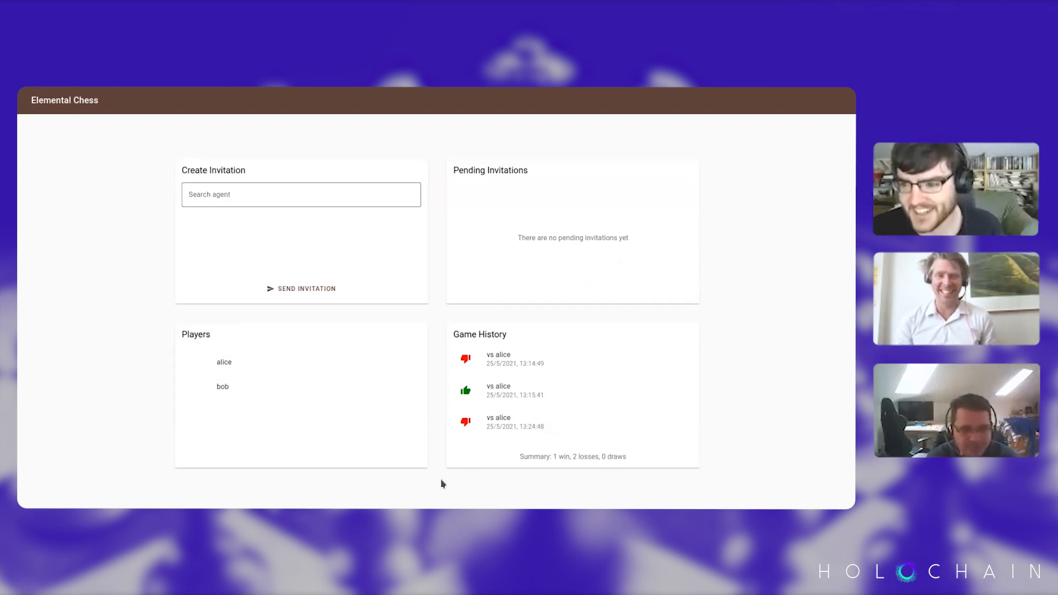
mouse_move(223, 459)
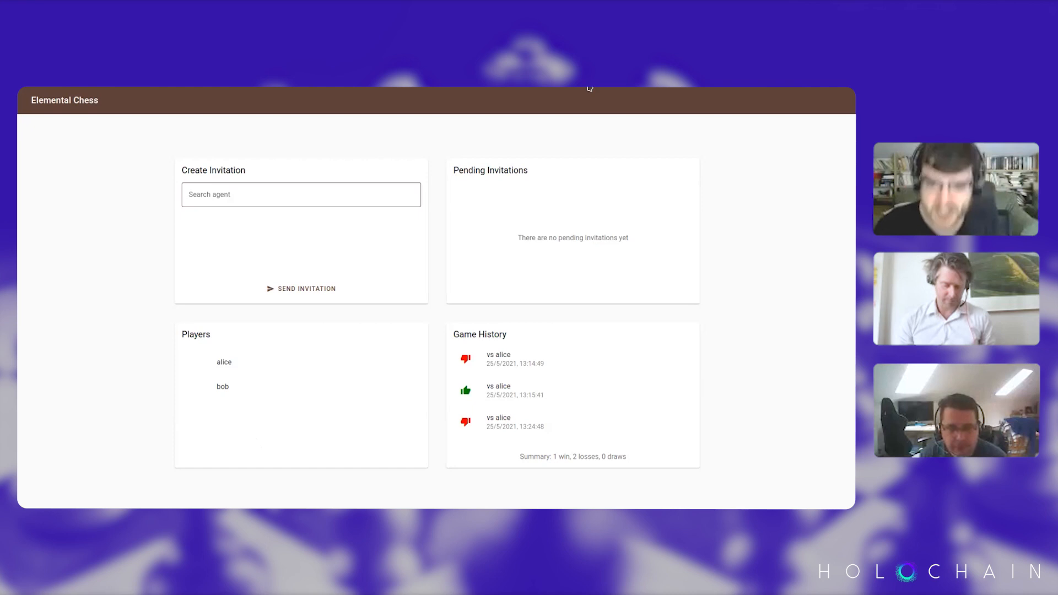
mouse_move(335, 374)
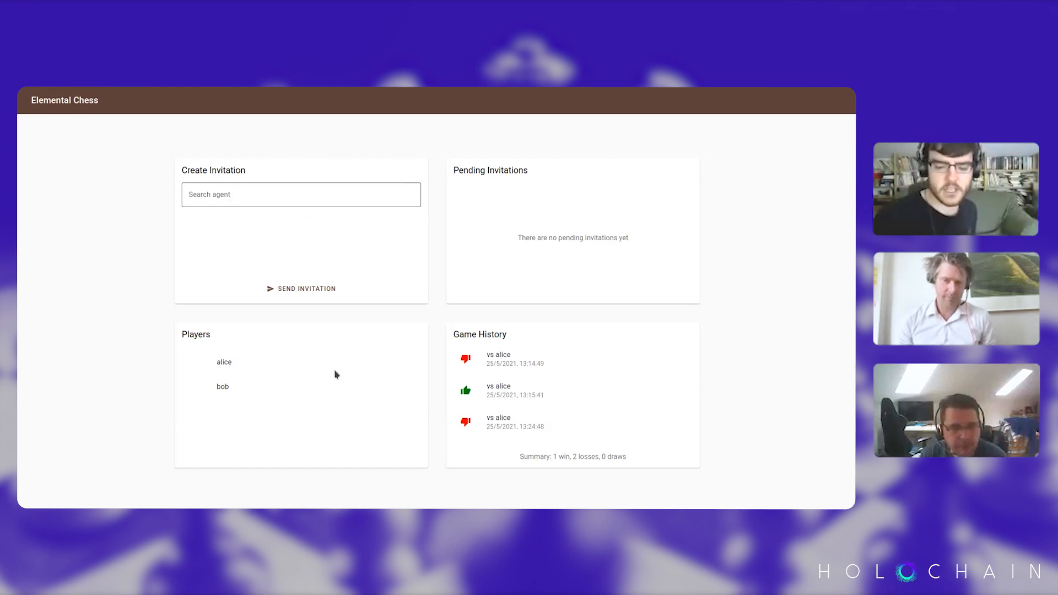
mouse_move(347, 412)
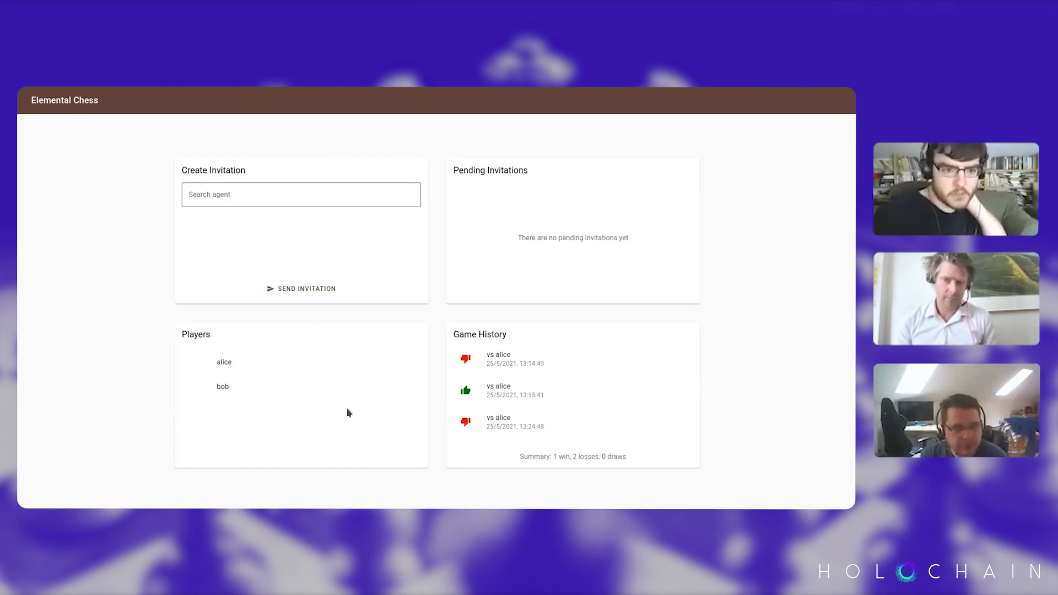
mouse_move(263, 451)
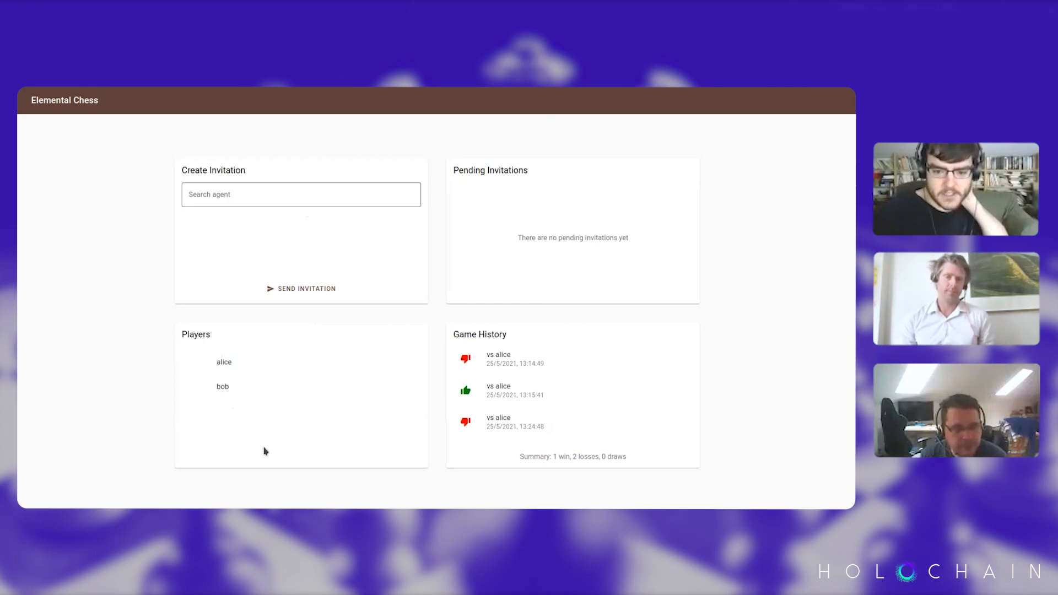
mouse_move(223, 468)
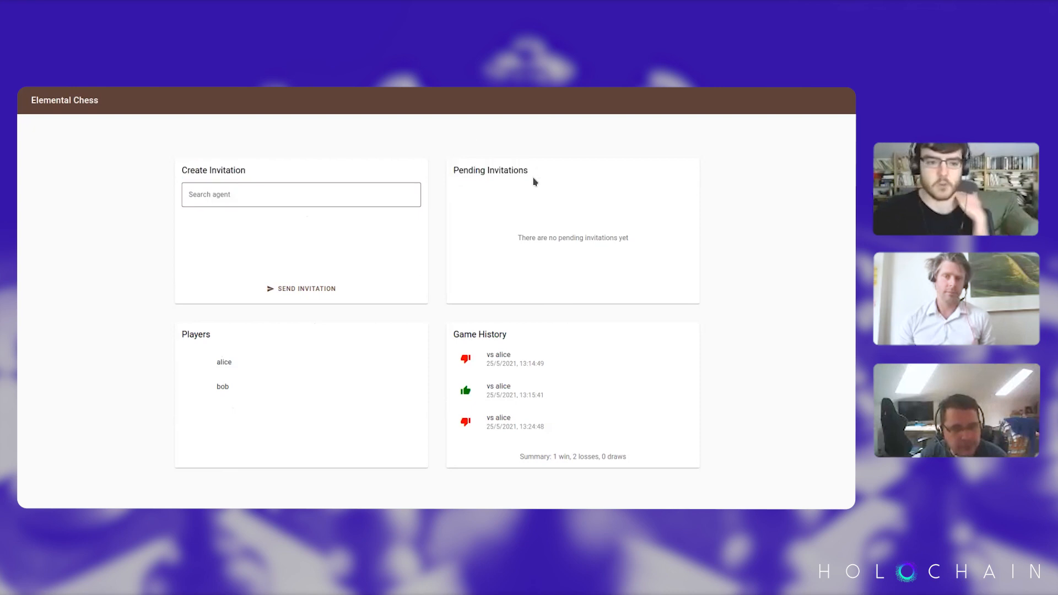
double_click(479, 334)
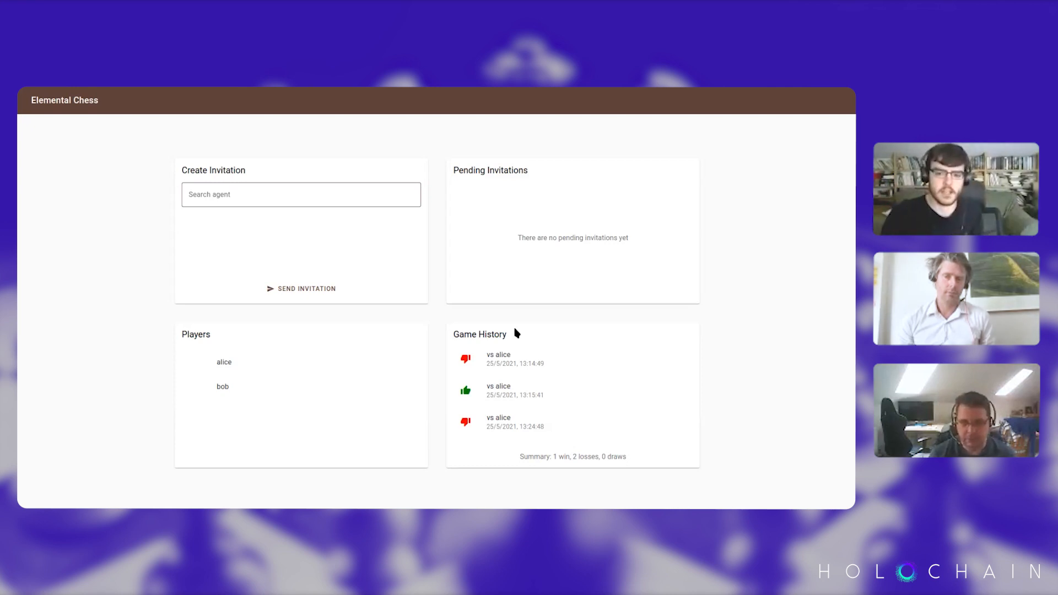
left_click(300, 194)
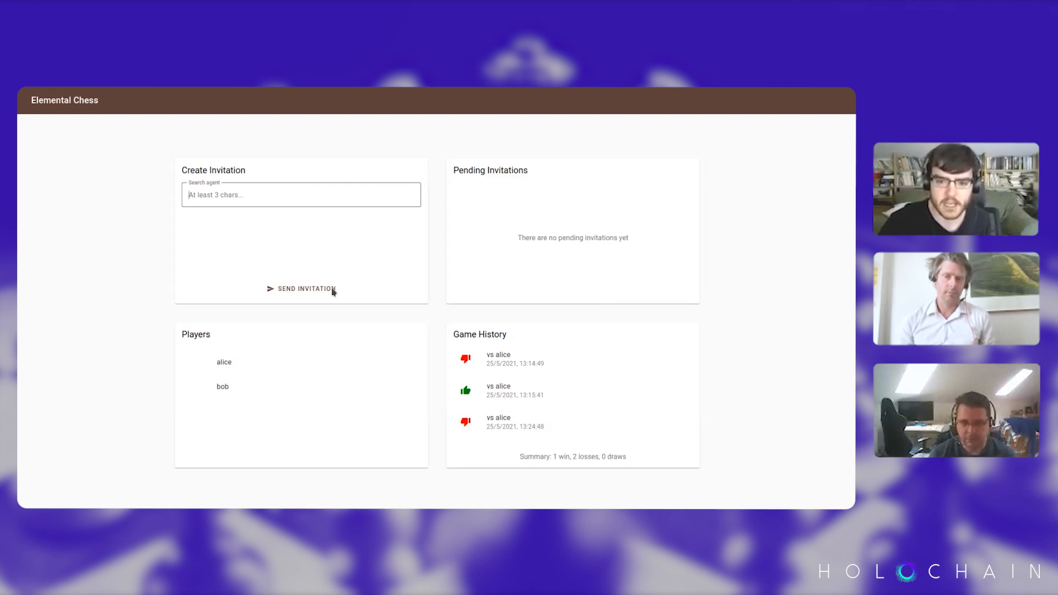
mouse_move(450, 155)
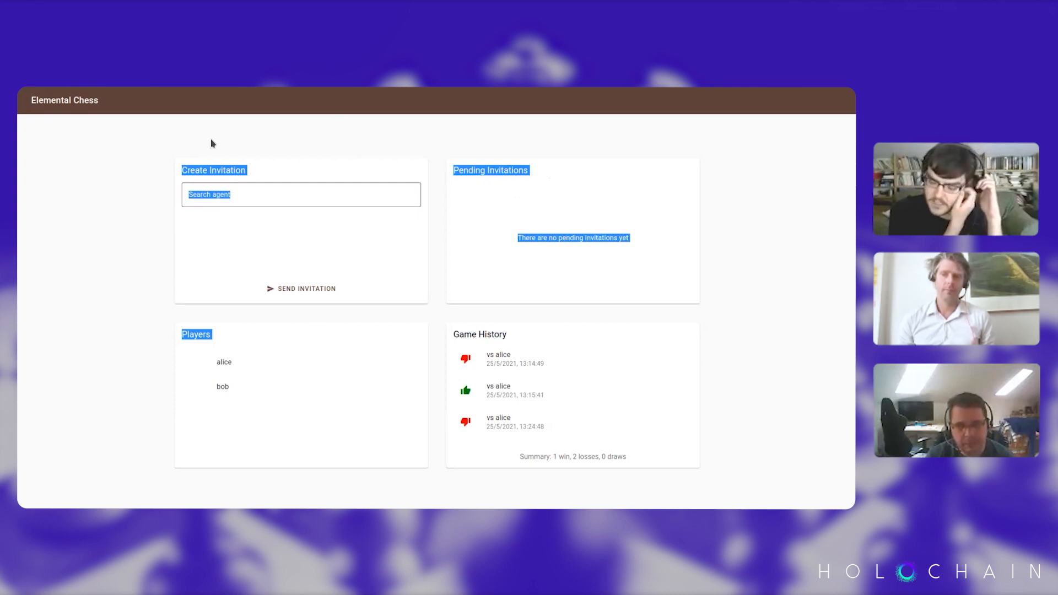
mouse_move(475, 334)
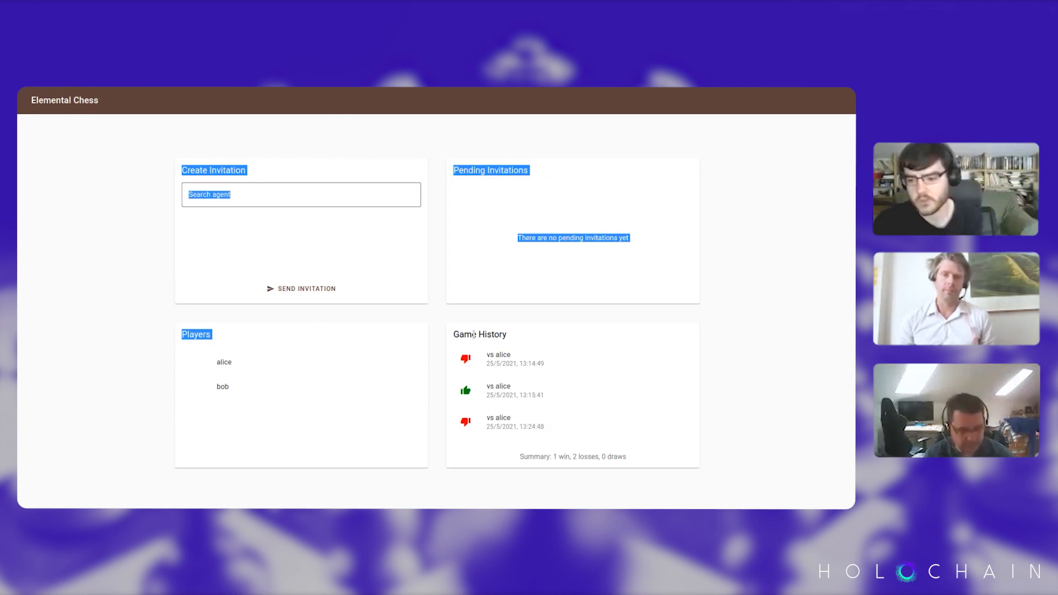